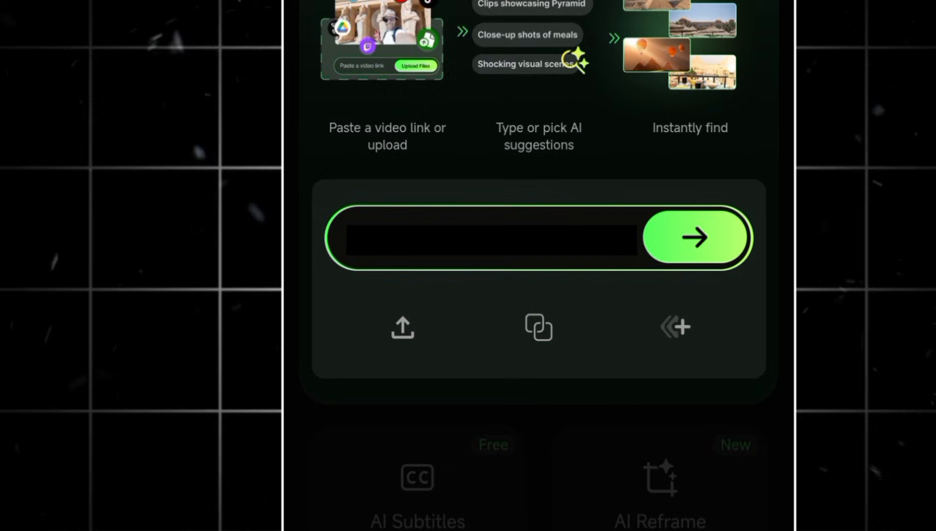
Submit the Google Drive link for a wayin.mp4 and review the 25-second 'Maniacal Laughter in Ruins' clip.
left_click(694, 237)
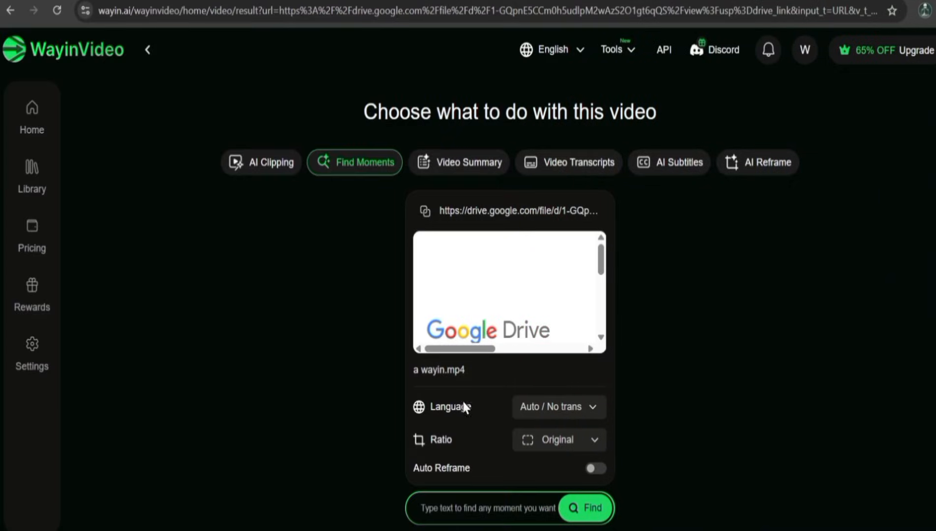
mouse_move(348, 436)
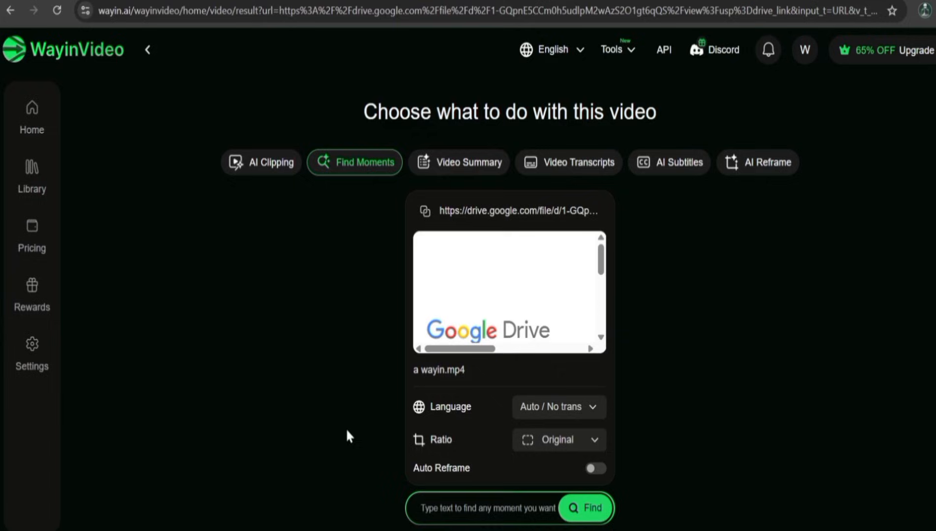
scroll("down", 3)
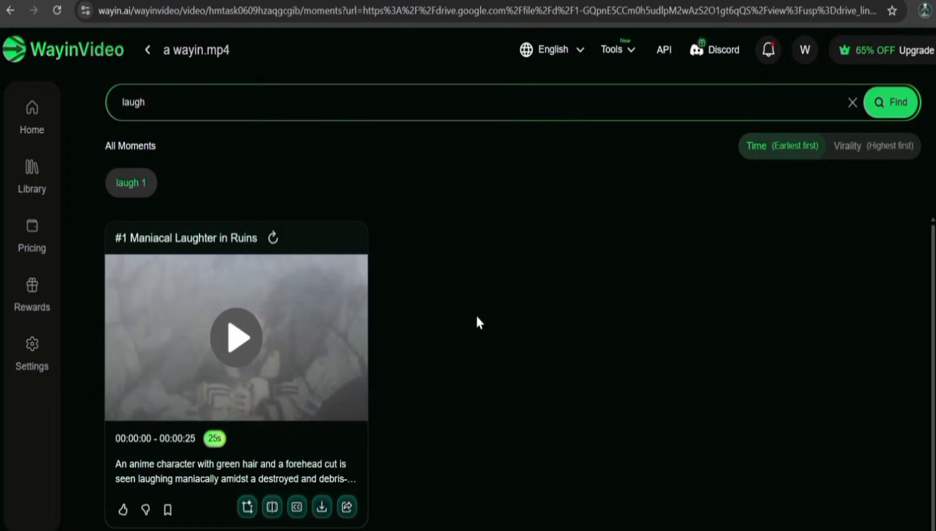
Search a wayin.mp4 for 'anger' moments, adding three clips.
left_click(235, 336)
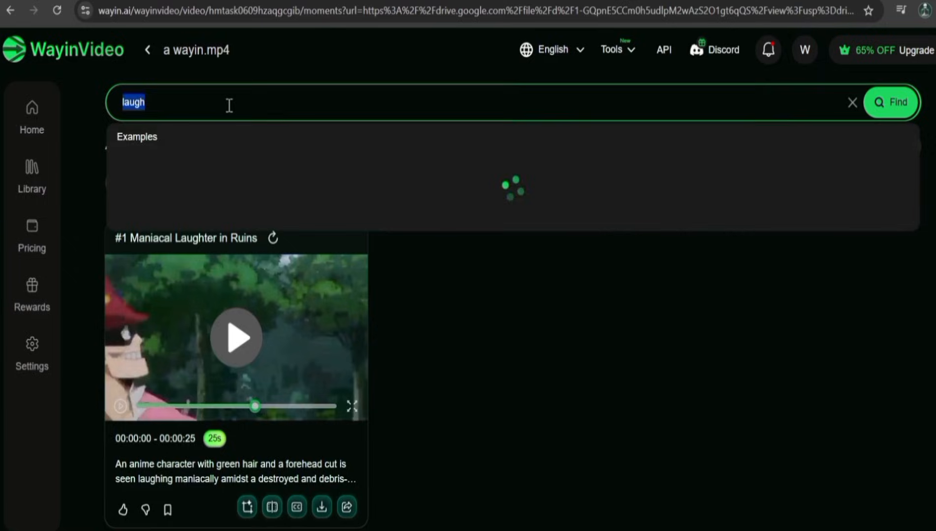
type("anger")
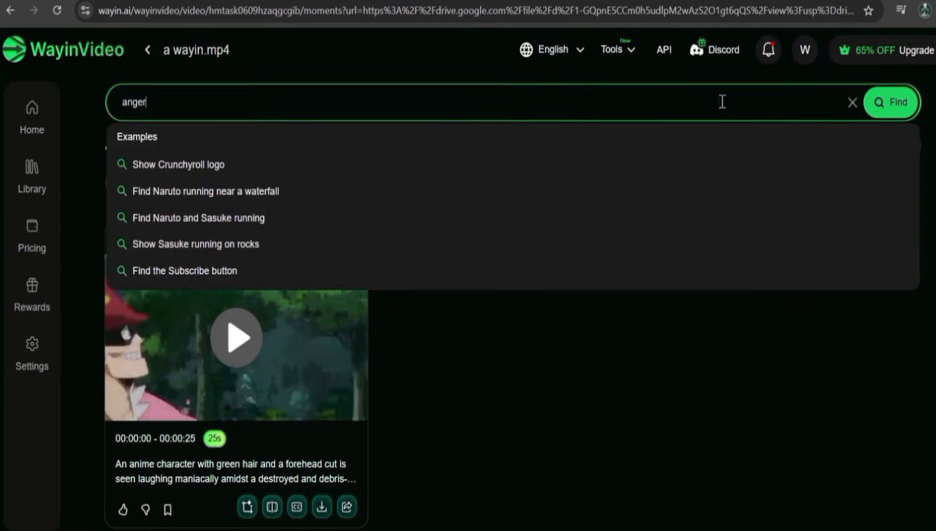
left_click(891, 101)
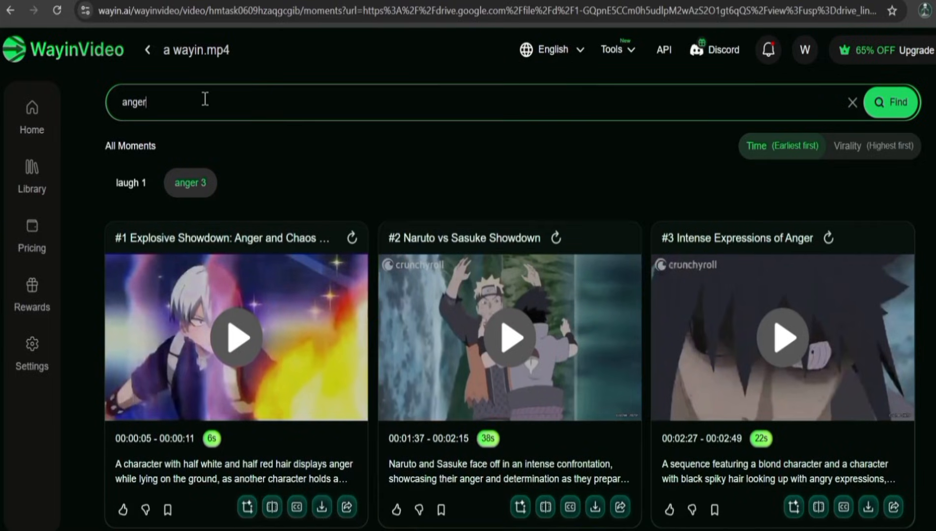
Load anime.mp4 under Find Moments, ready for a new search.
type("naru")
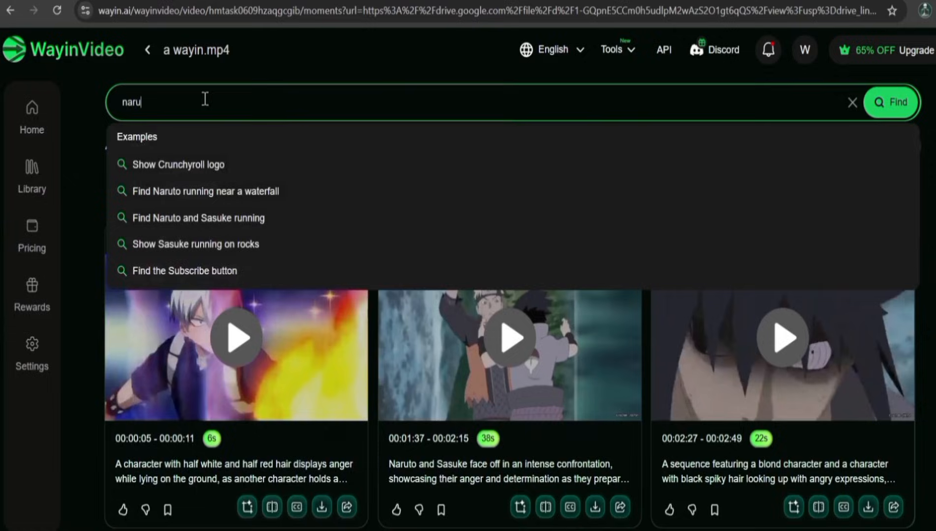
left_click(891, 101)
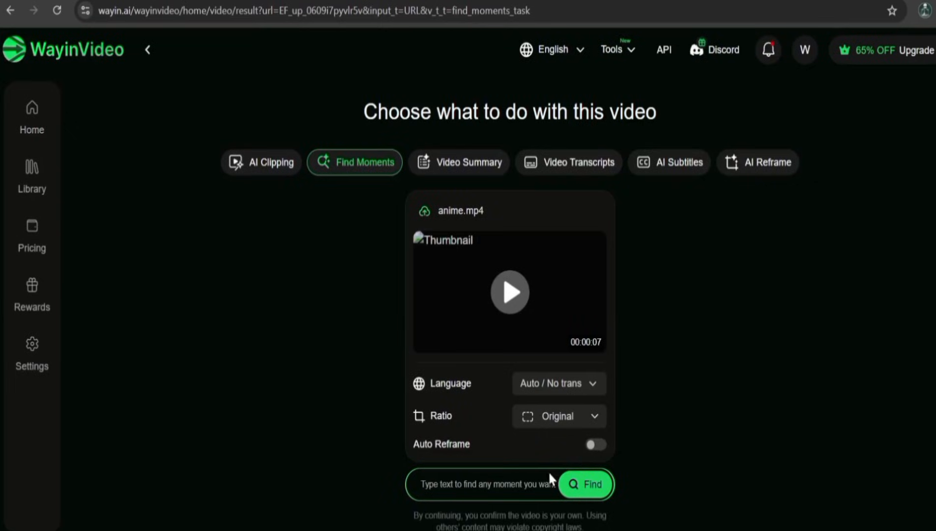
Search anime.mp4 for 'explosion', returning four fiery battle clips.
type("explosion")
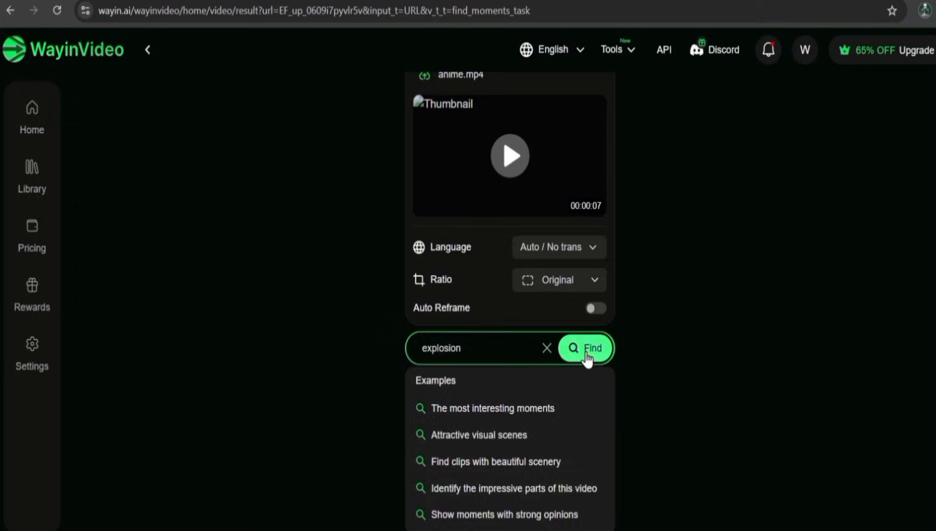
left_click(585, 348)
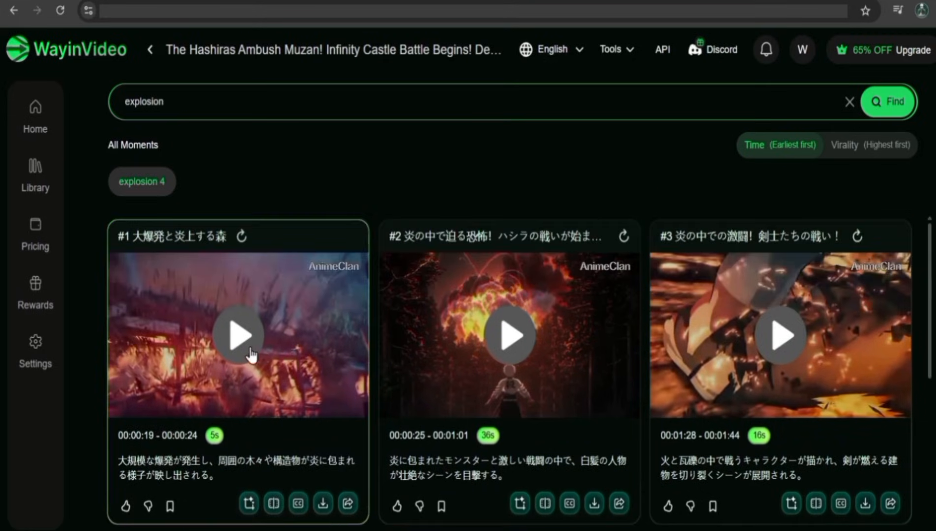
Play the first explosion clip, then load movie.mp4 in Find Moments.
left_click(237, 334)
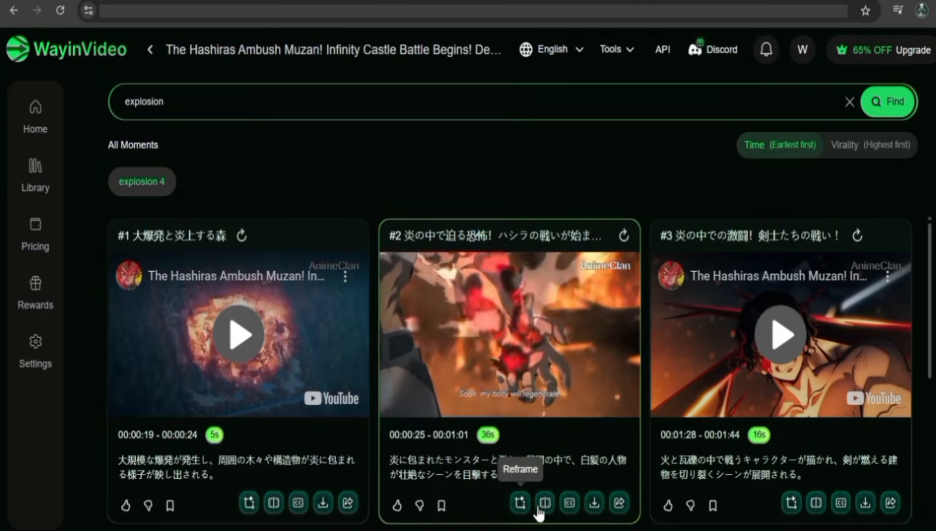
left_click(519, 504)
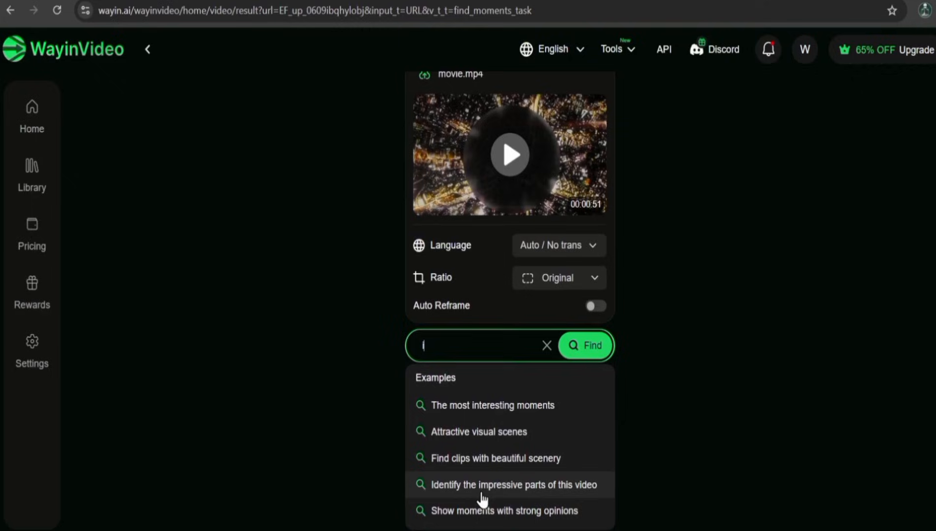
Search movie.mp4 for 'iron man, tony stark' moments from the MCU compilation.
type("iron man, stony")
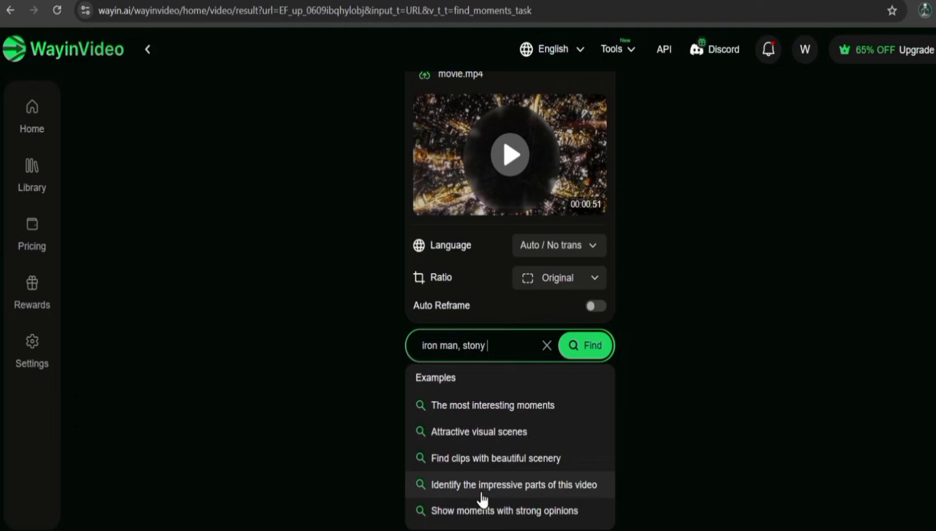
left_click(585, 345)
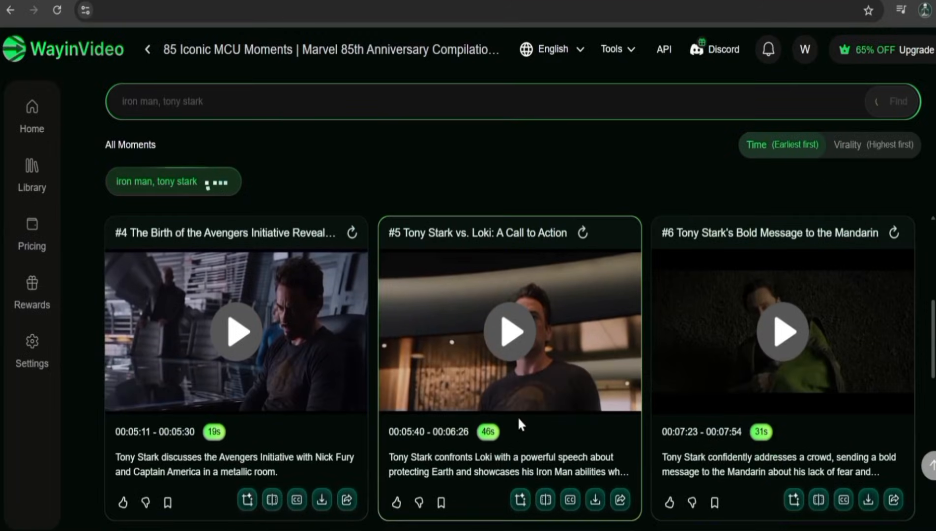
Review the 19 Tony Stark clips, then load livestream.mp4 in Find Moments.
scroll("down", 3)
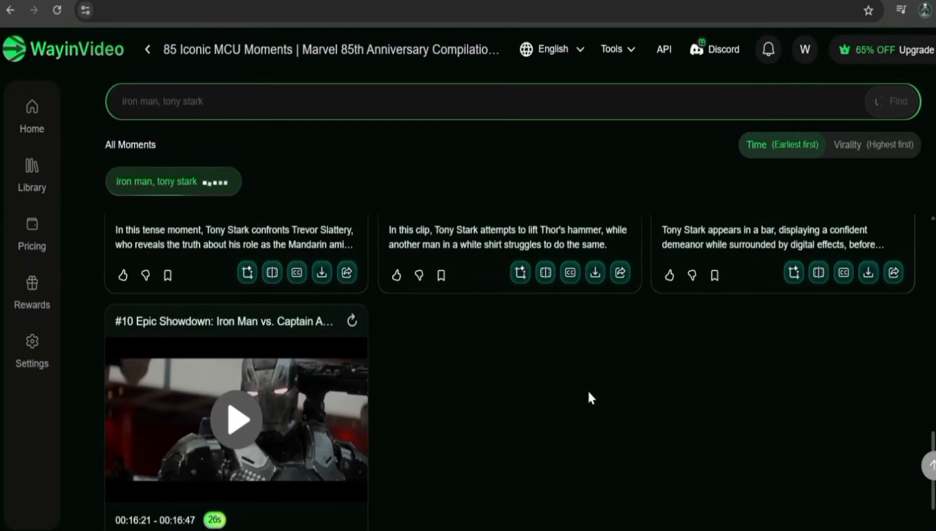
scroll("down", 3)
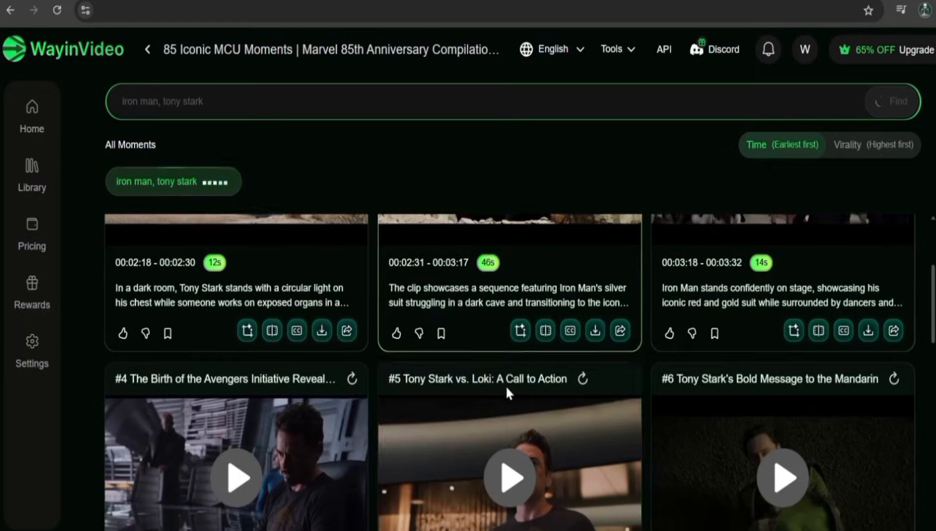
scroll("down", 3)
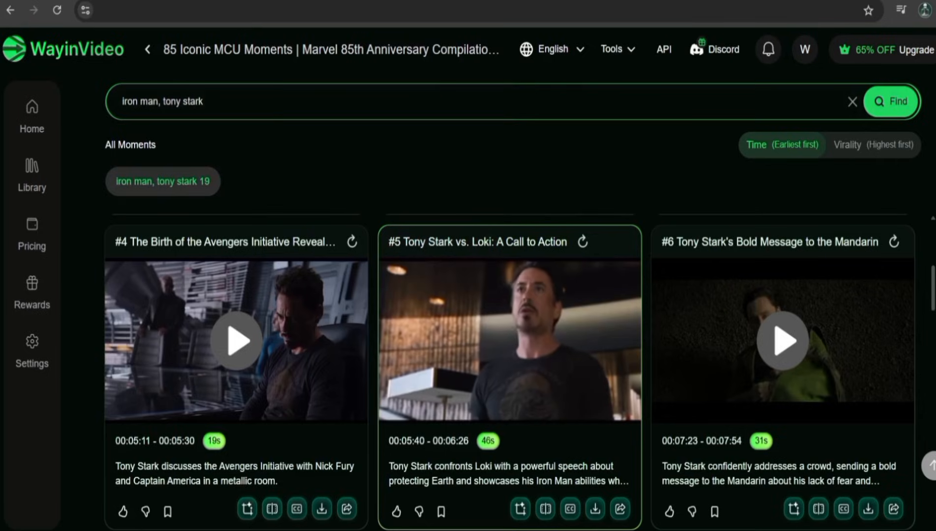
left_click(508, 340)
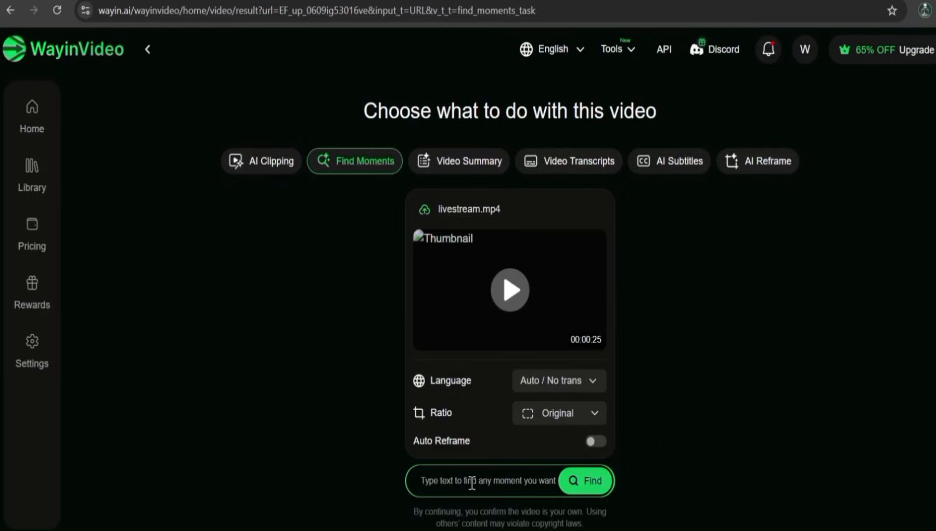
Search livestream.mp4 for 'rage', returning 20 IShowSpeed frustration clips.
left_click(484, 480)
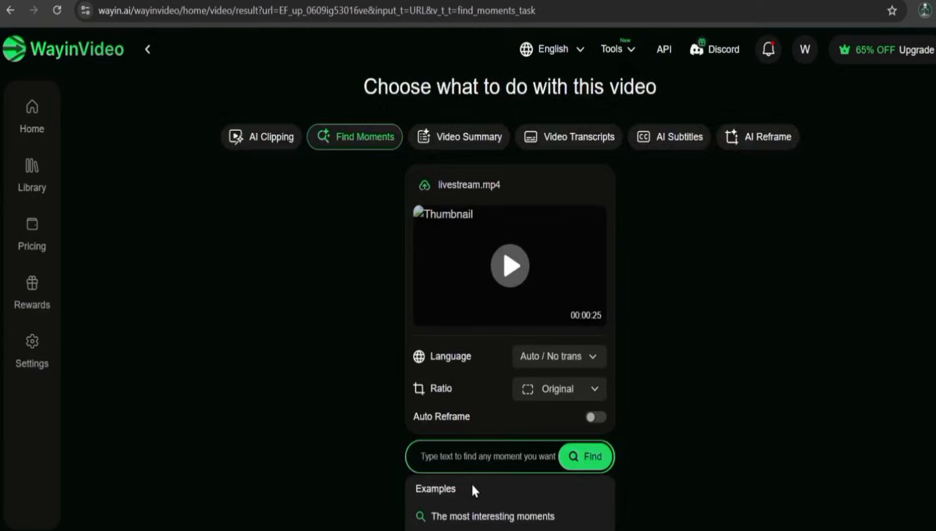
type("rage")
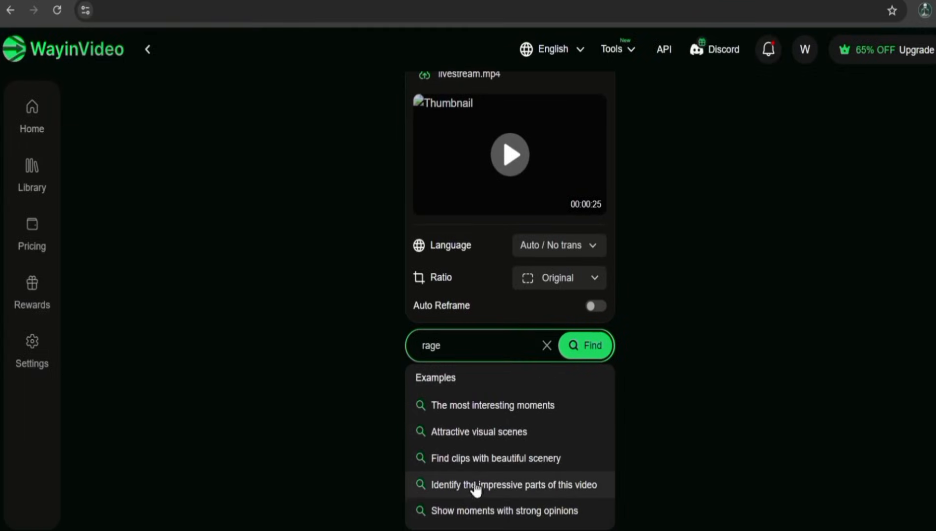
left_click(585, 345)
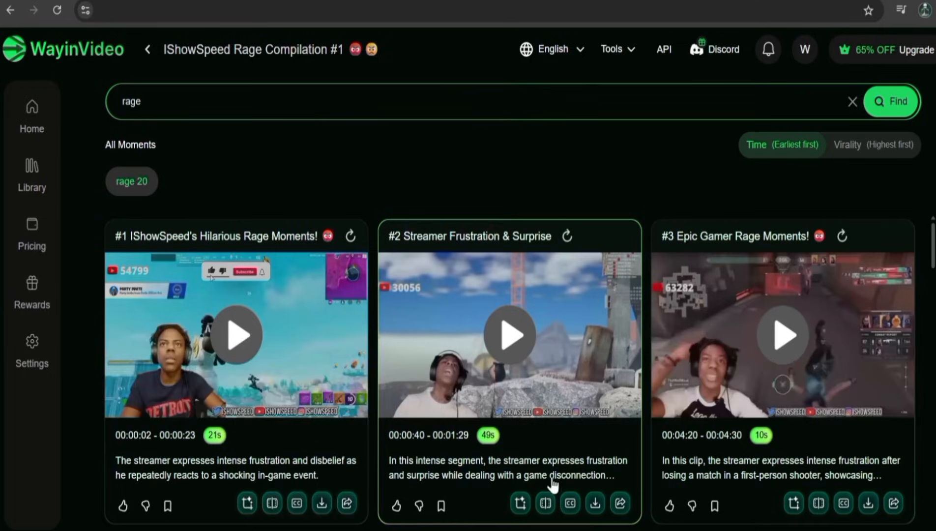
mouse_move(643, 490)
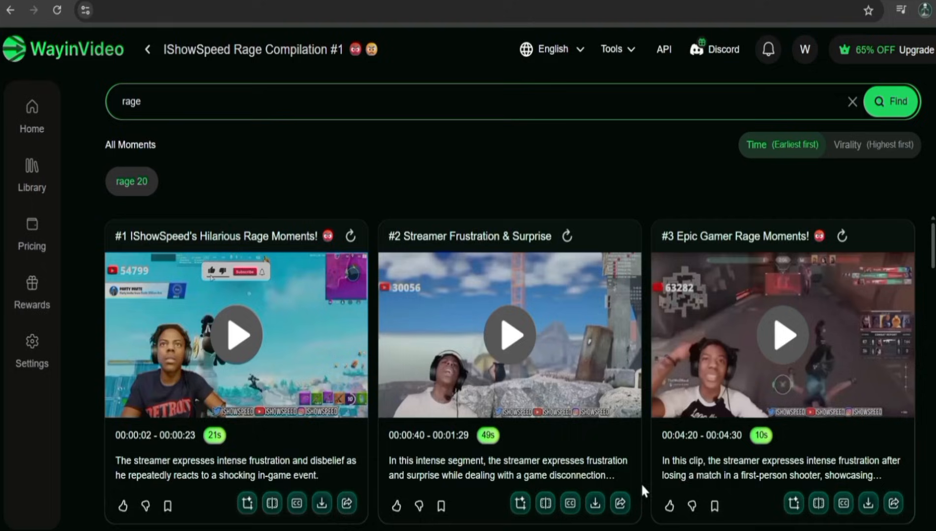
scroll("down", 3)
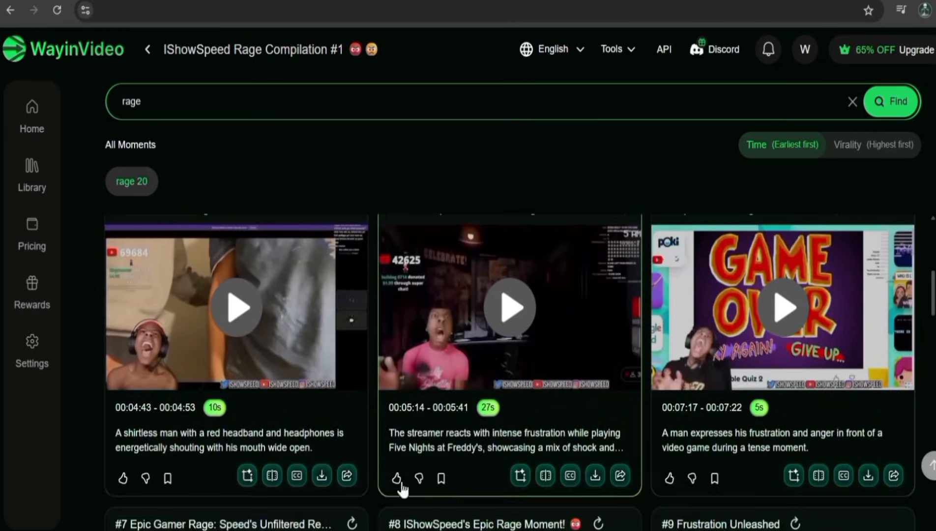
scroll("down", 3)
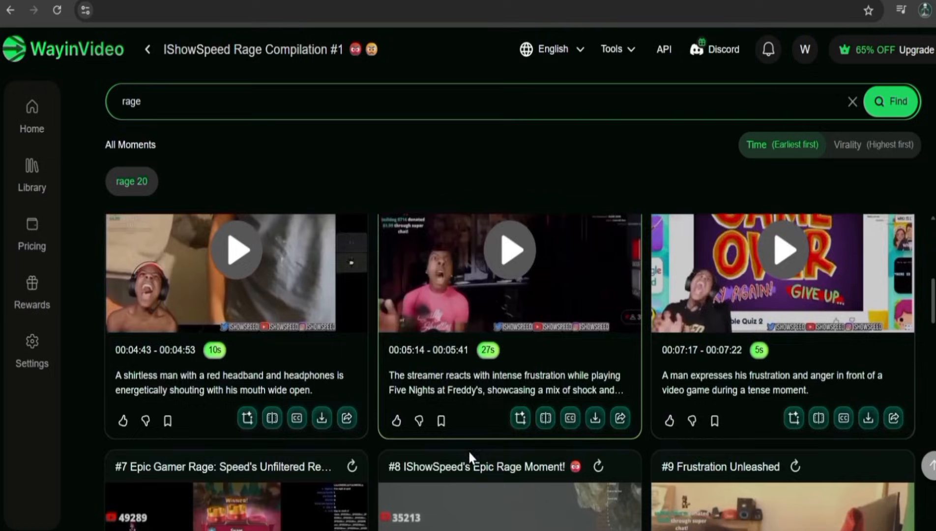
scroll("down", 3)
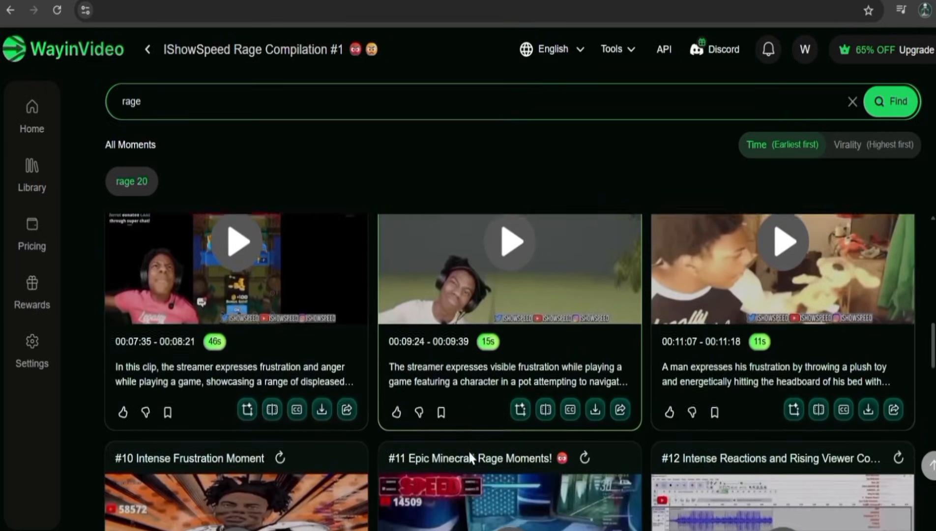
scroll("down", 3)
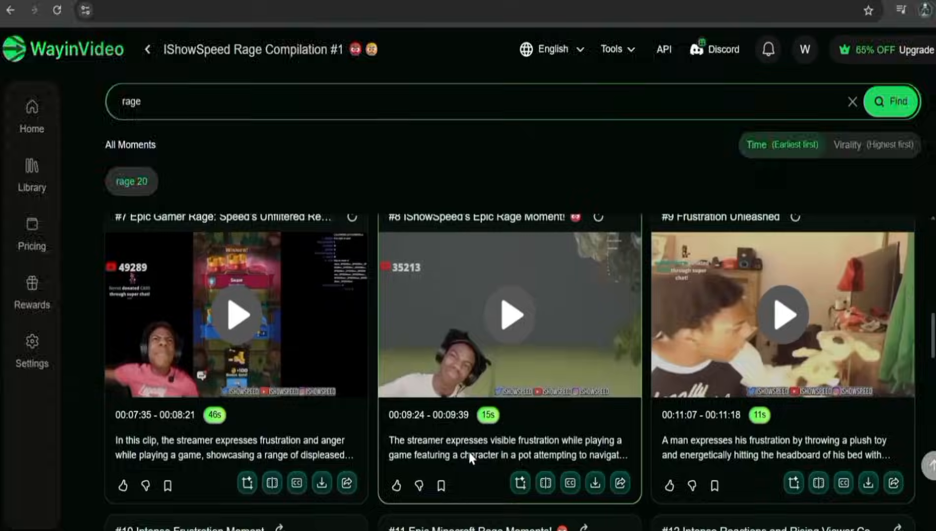